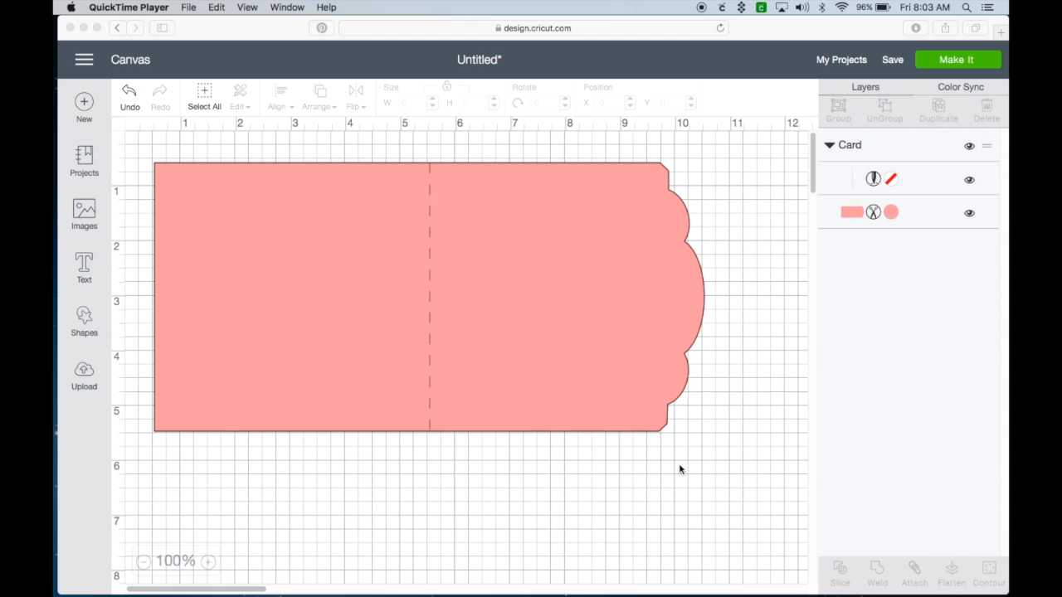
mouse_move(699, 467)
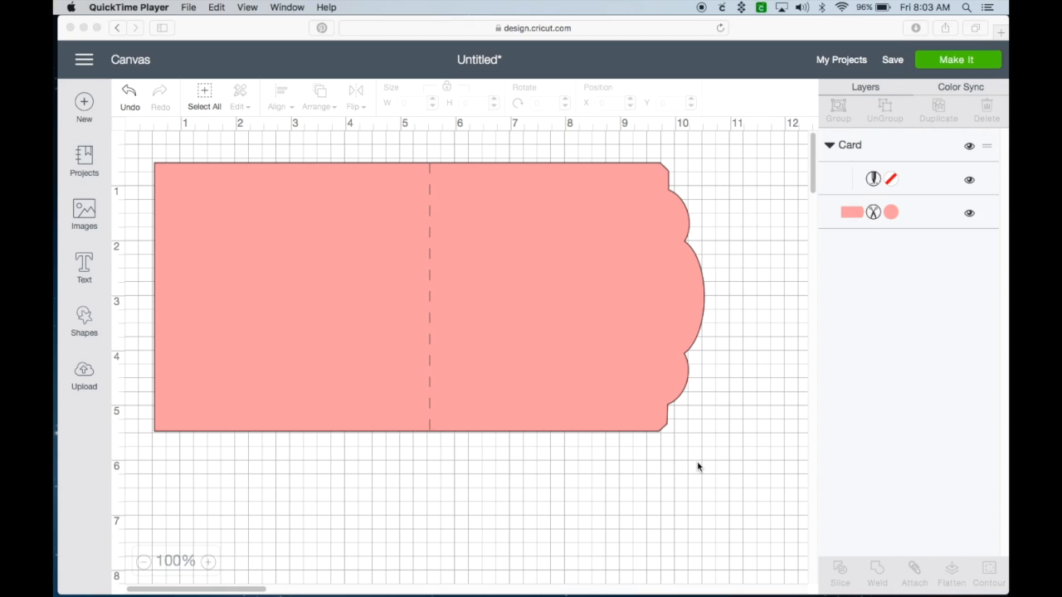
mouse_move(946, 60)
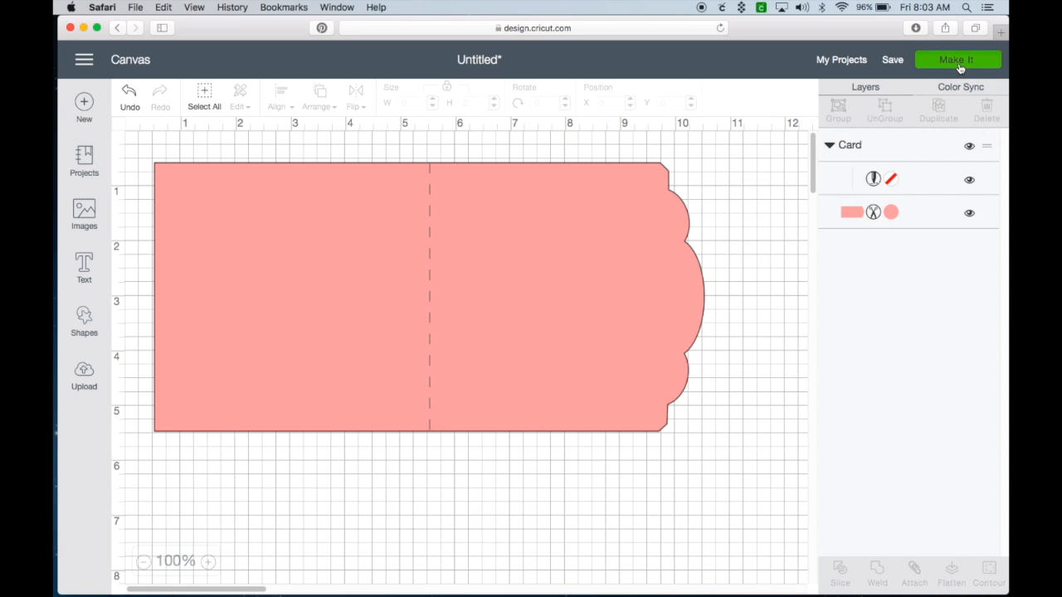
- Send the card design through Make It and past the mat preview to the machine prompt
click(957, 59)
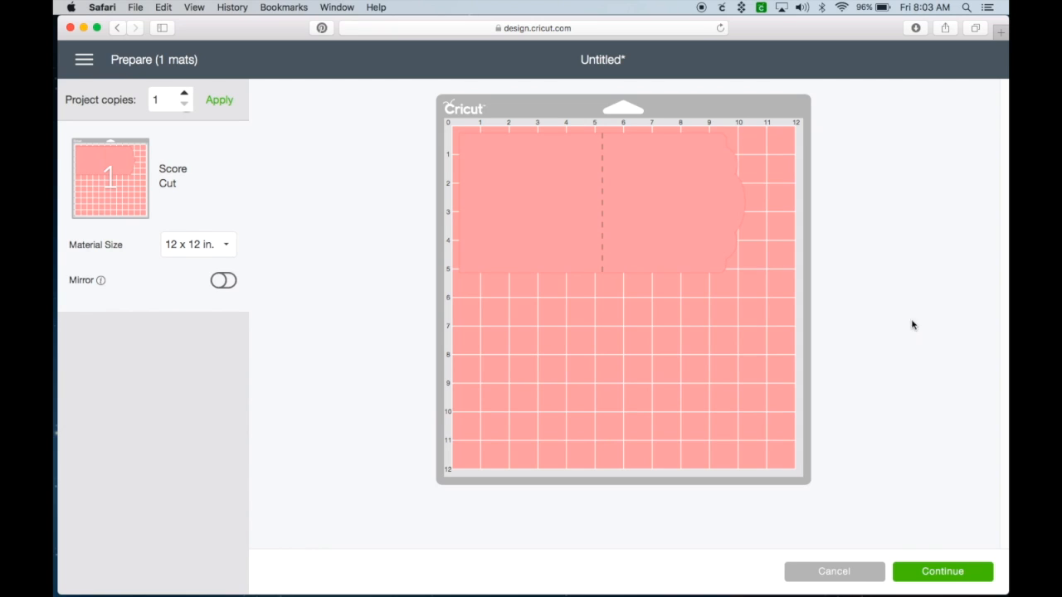
mouse_move(919, 357)
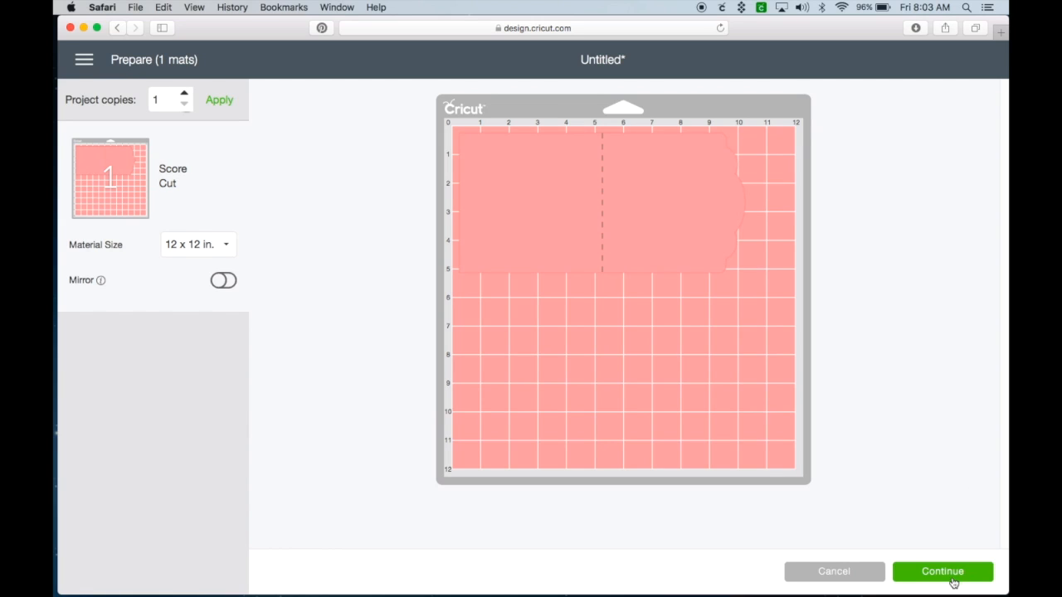
click(942, 572)
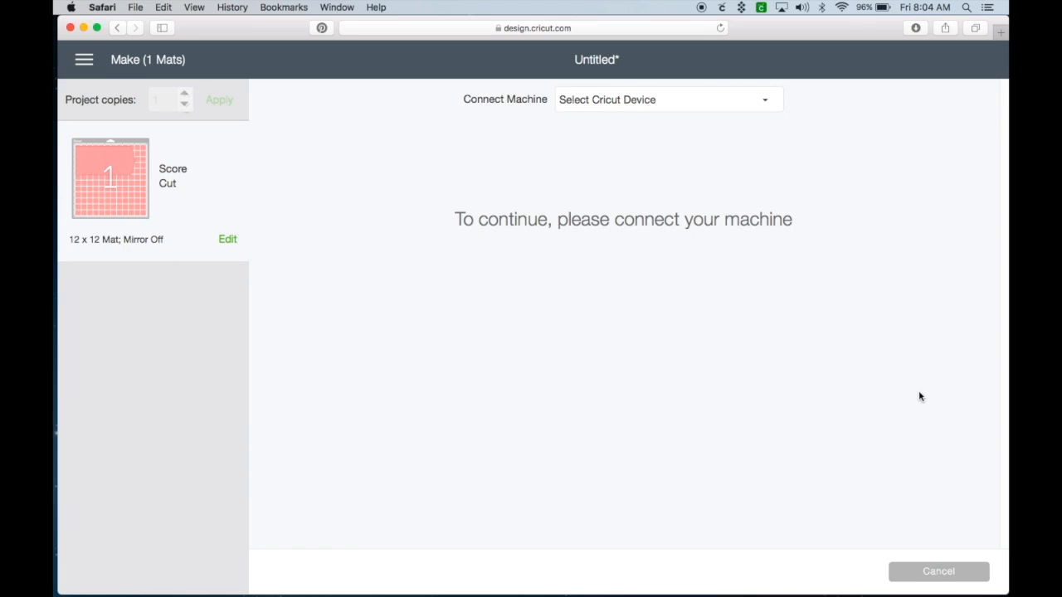
- Select the ExploreAir Bluetooth machine from the Cricut device list
click(668, 99)
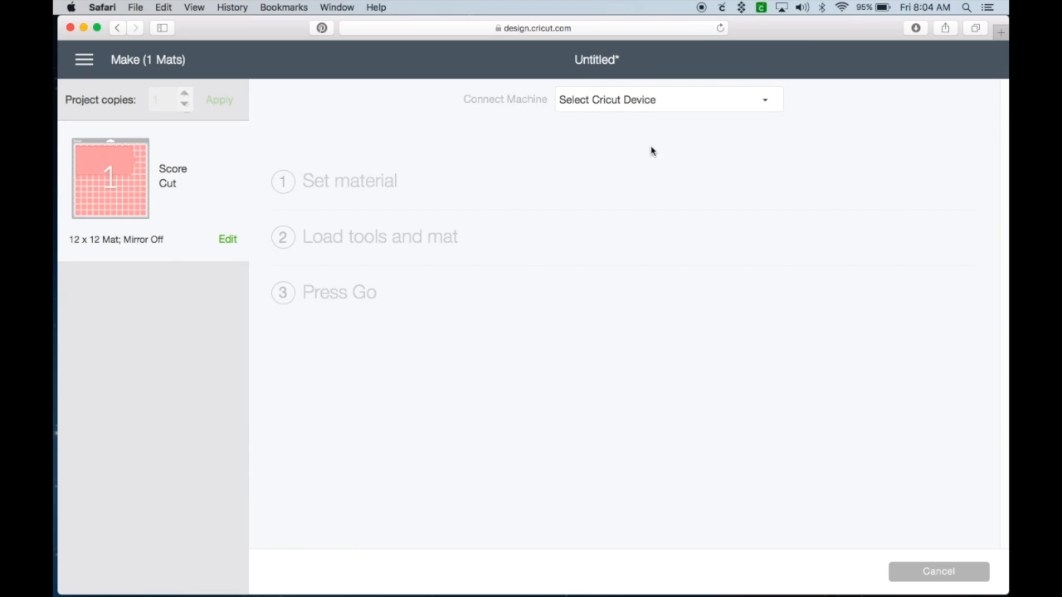
click(664, 100)
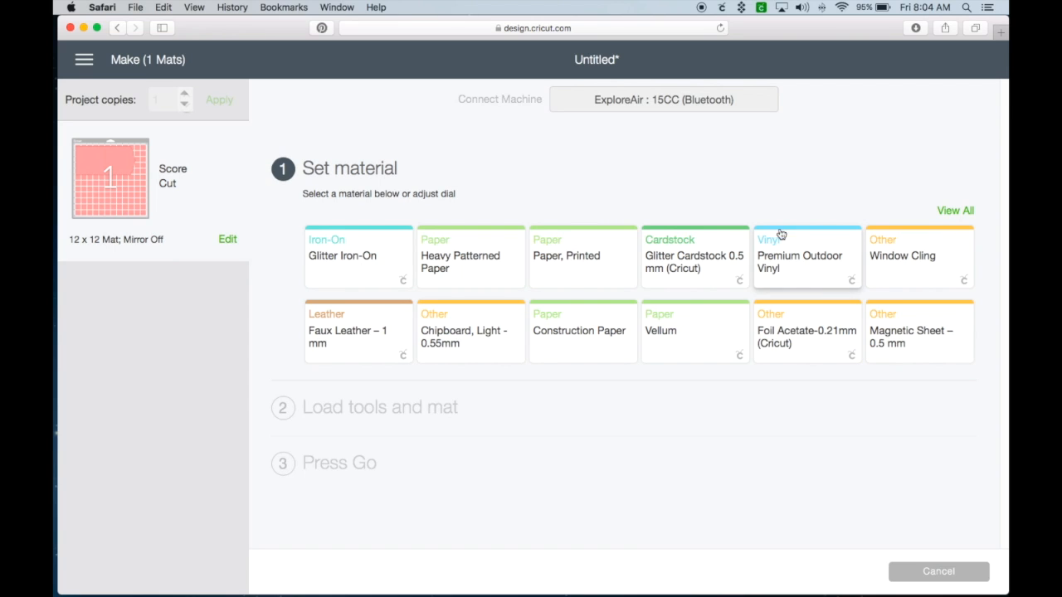
mouse_move(544, 185)
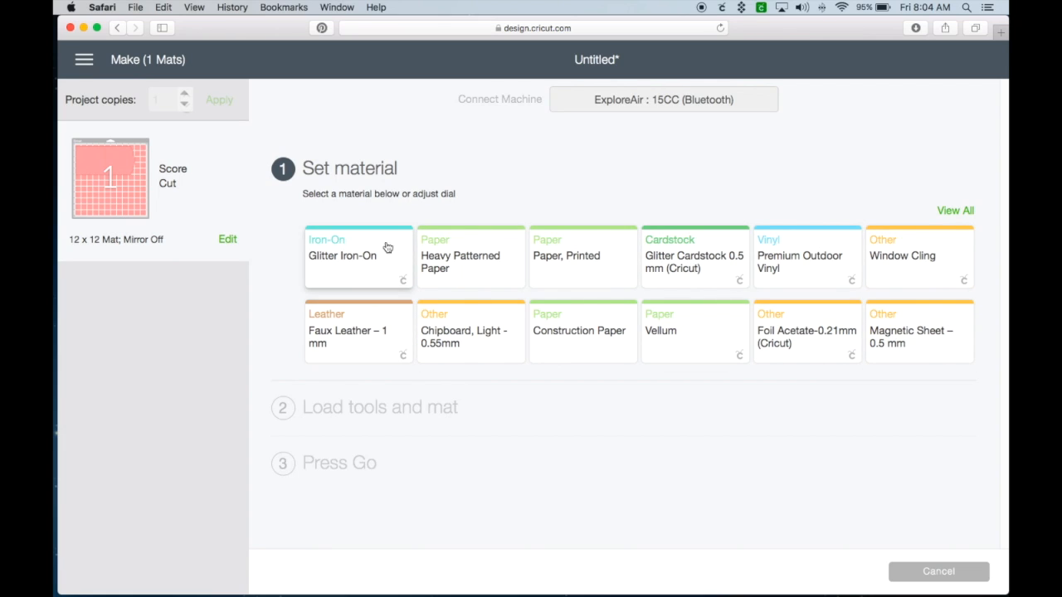
- Search the full materials list for 'FELT', then clear the search
click(955, 210)
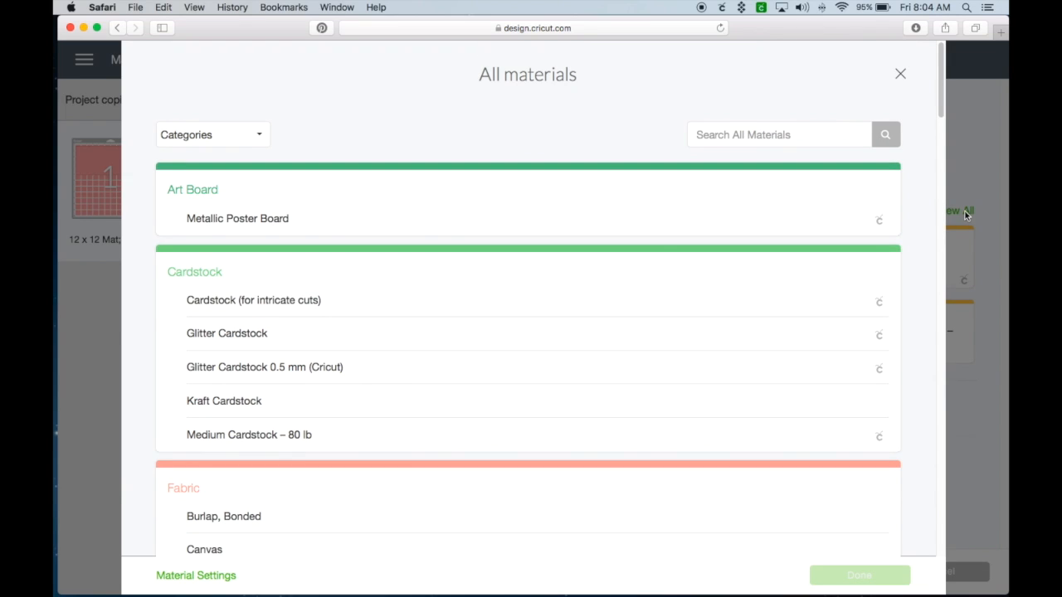
mouse_move(676, 251)
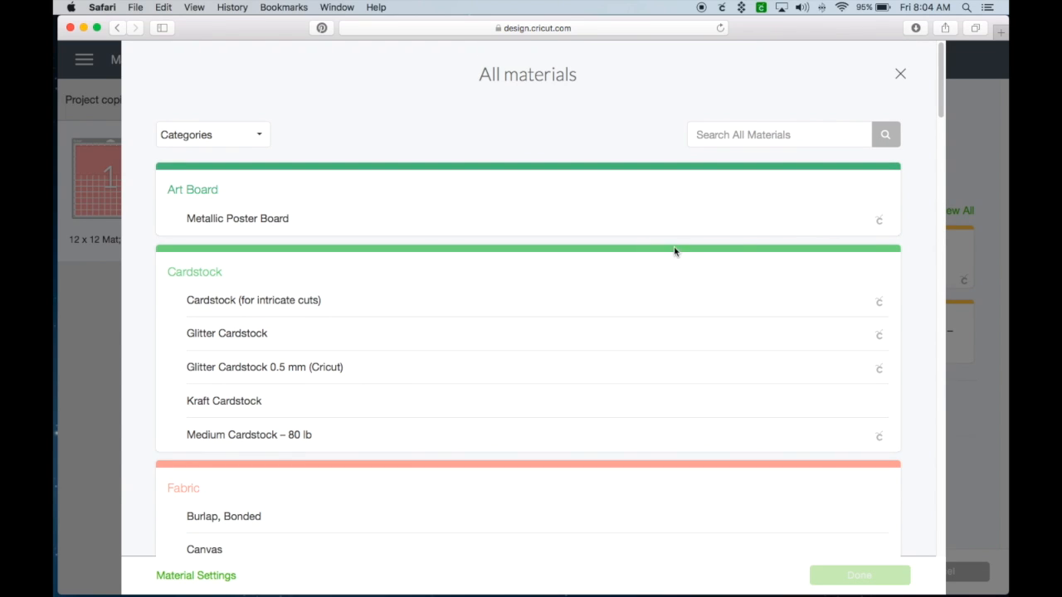
click(779, 134)
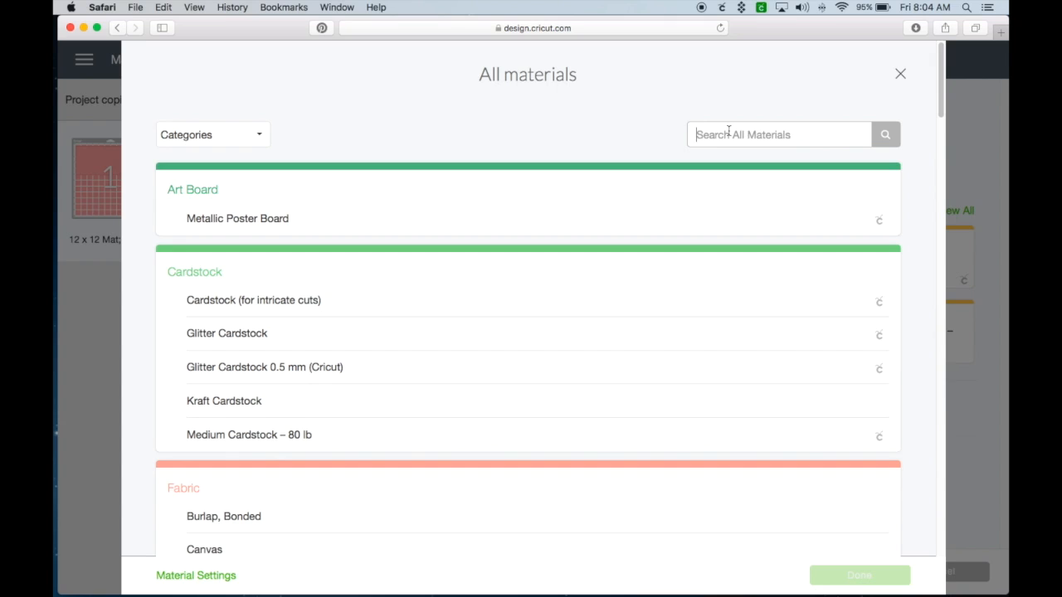
text(FELT)
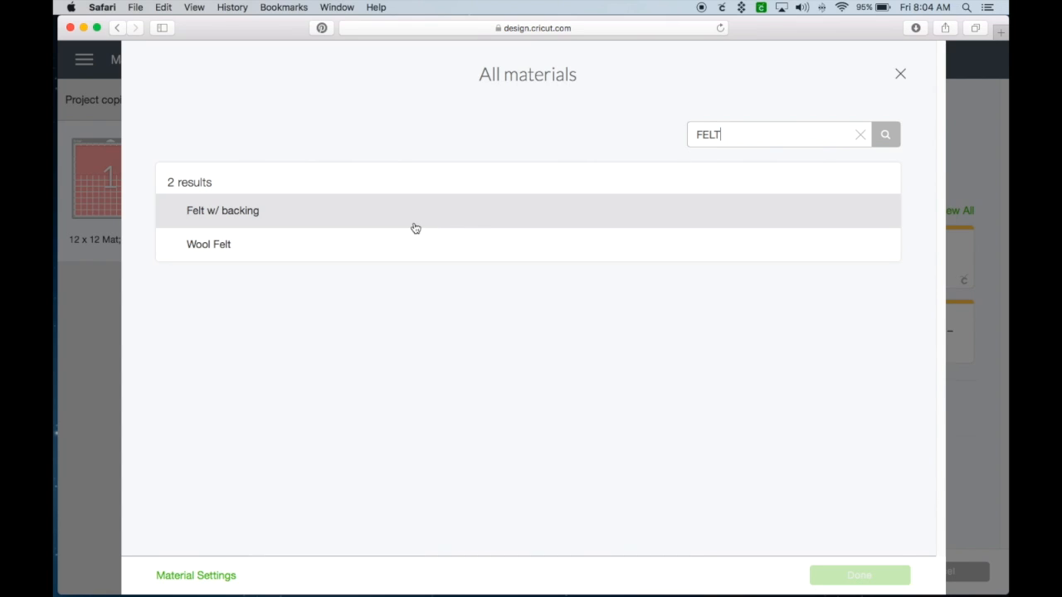
mouse_move(391, 244)
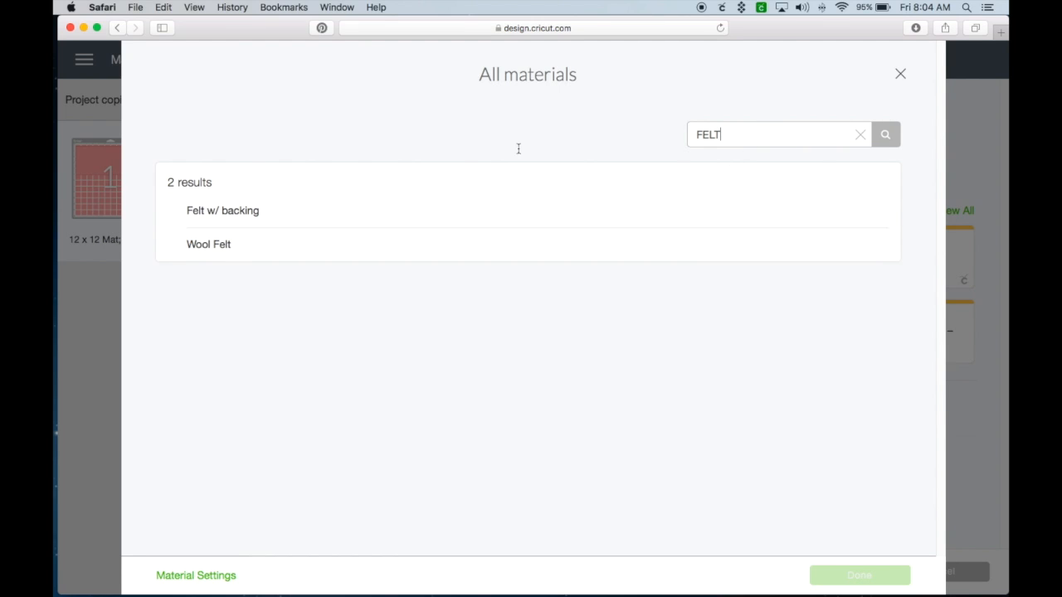
click(860, 135)
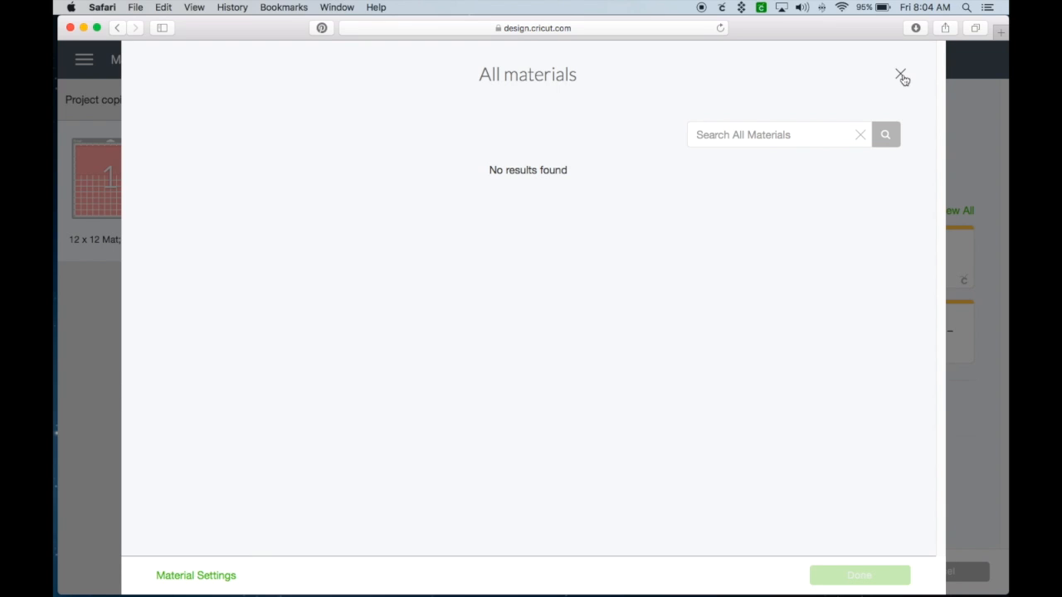
- Close the All materials window and reopen the full materials list
click(901, 75)
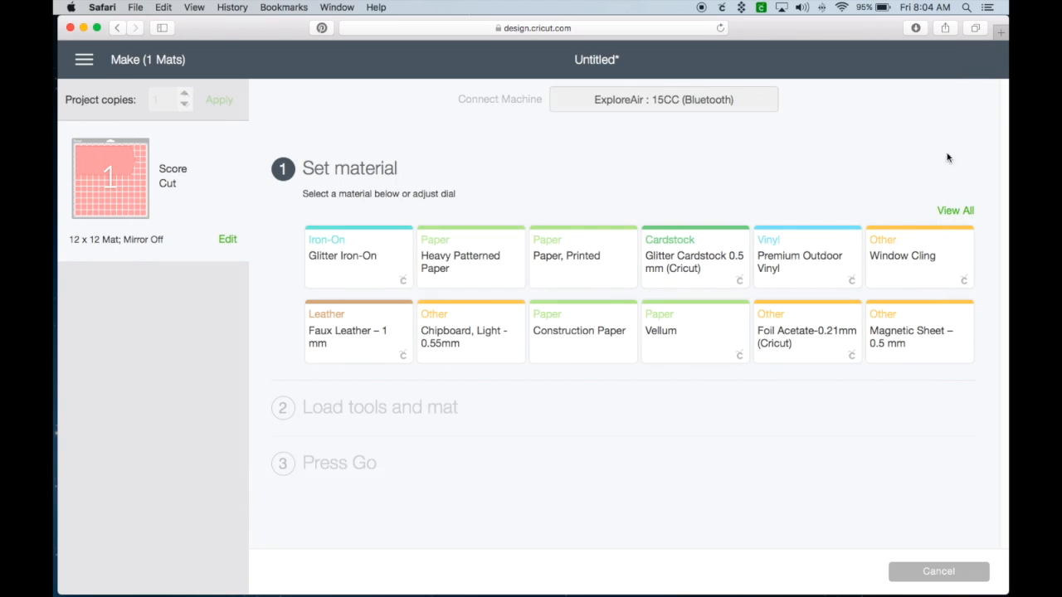
click(955, 210)
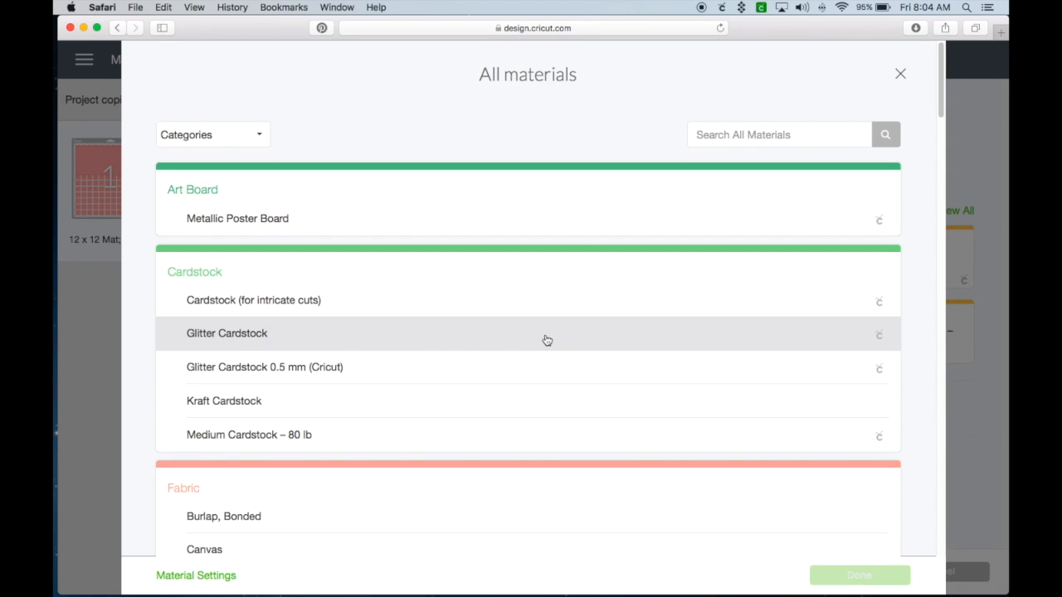
- Choose Glitter Cardstock from the Cardstock category and confirm with Done
click(212, 134)
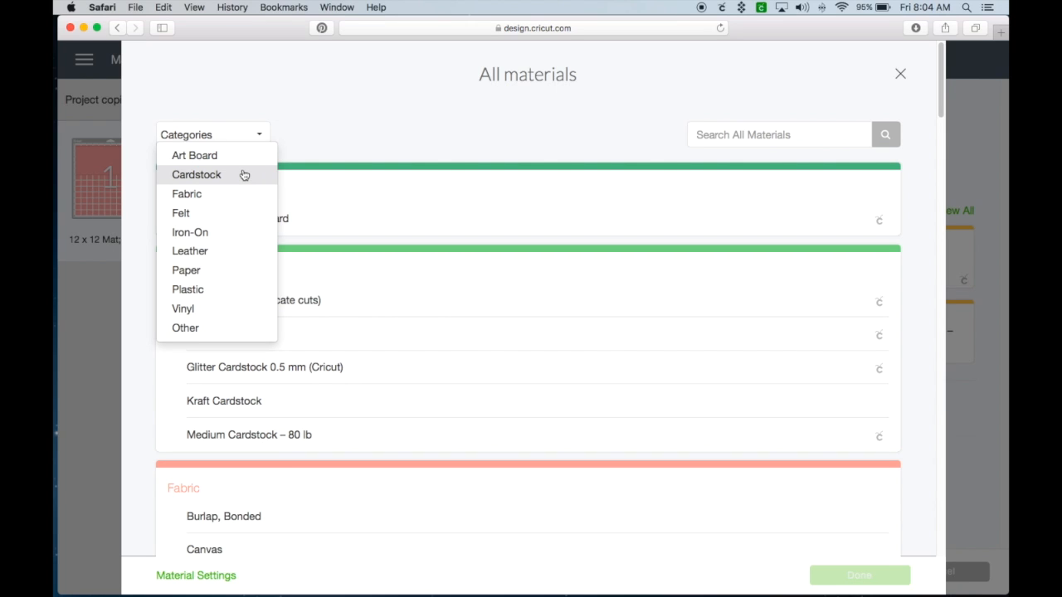
click(197, 174)
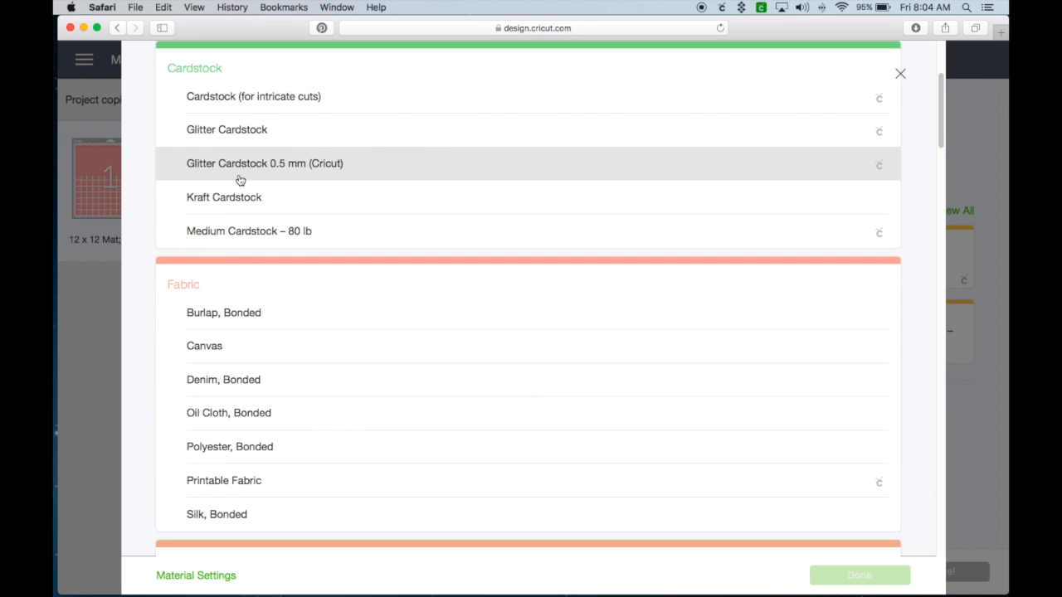
mouse_move(823, 174)
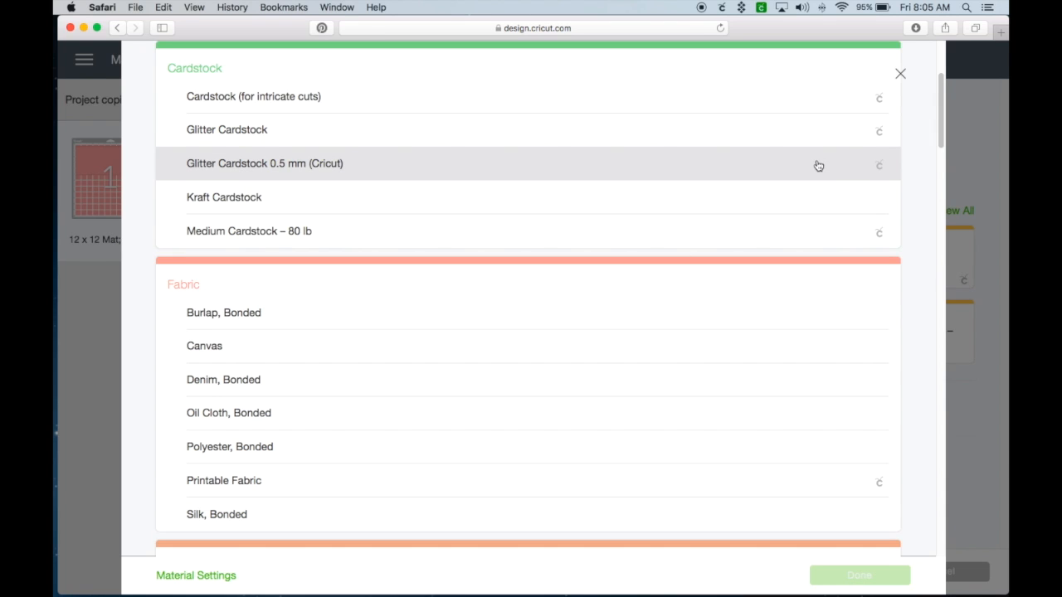
mouse_move(893, 130)
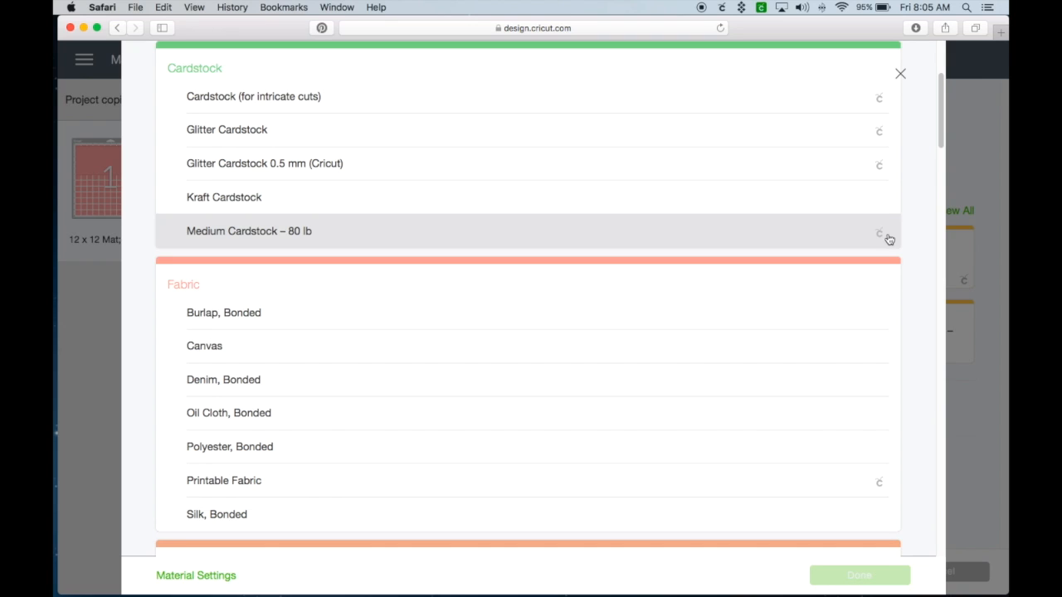
mouse_move(418, 327)
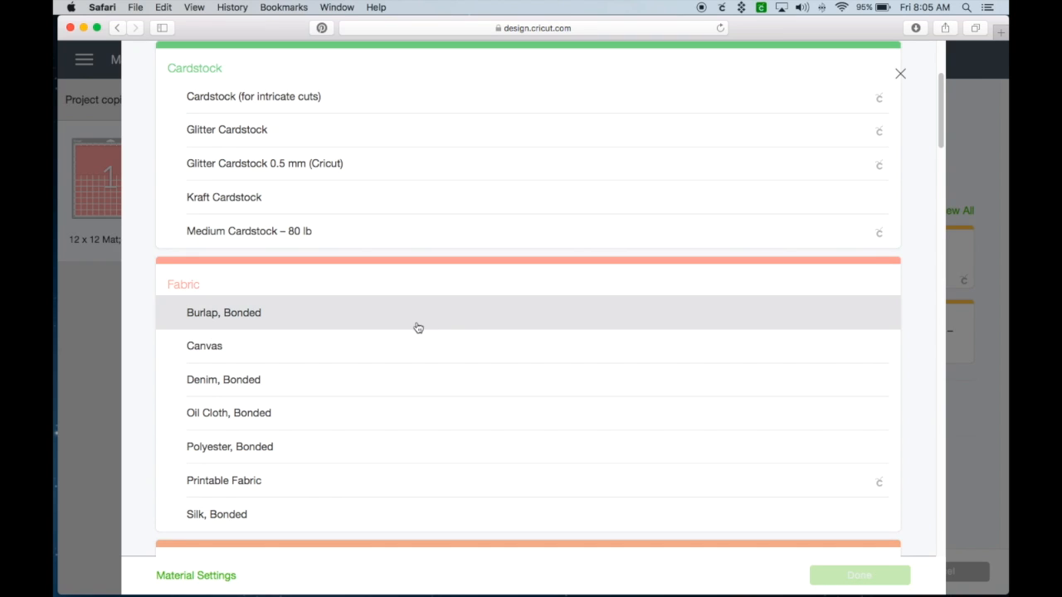
mouse_move(867, 319)
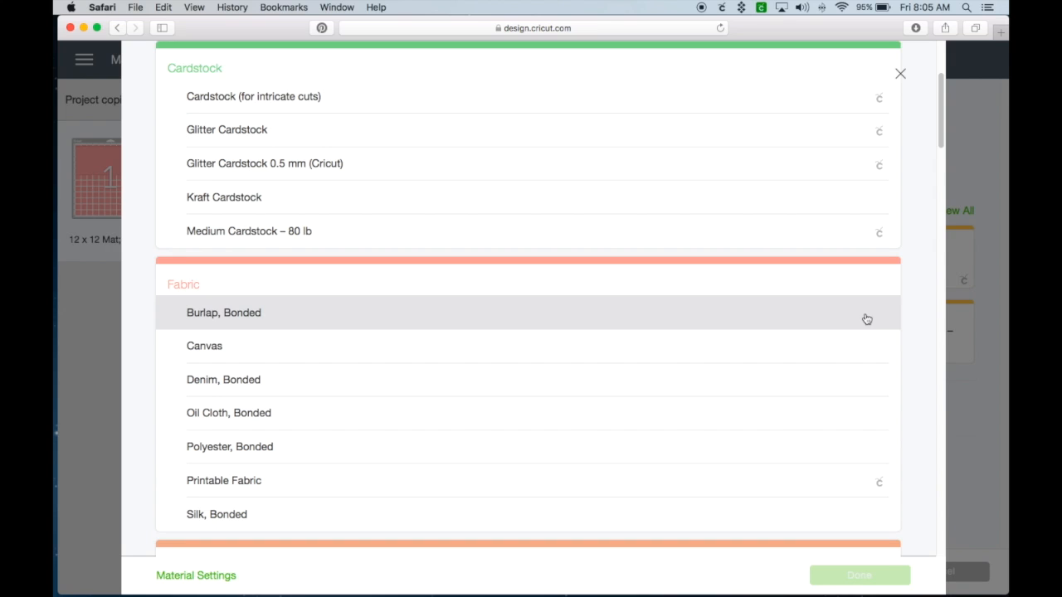
mouse_move(881, 380)
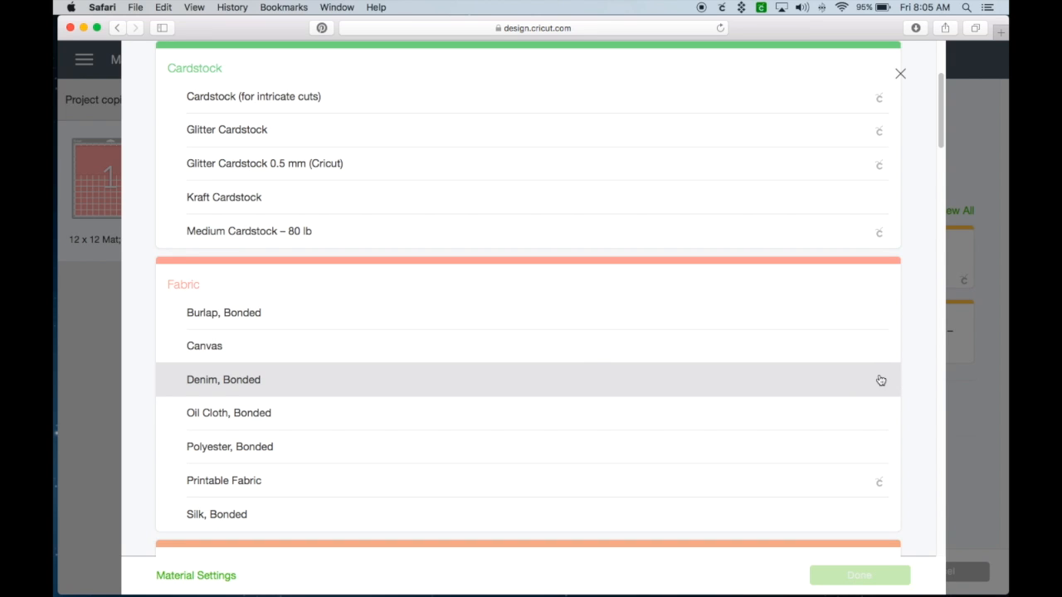
mouse_move(882, 515)
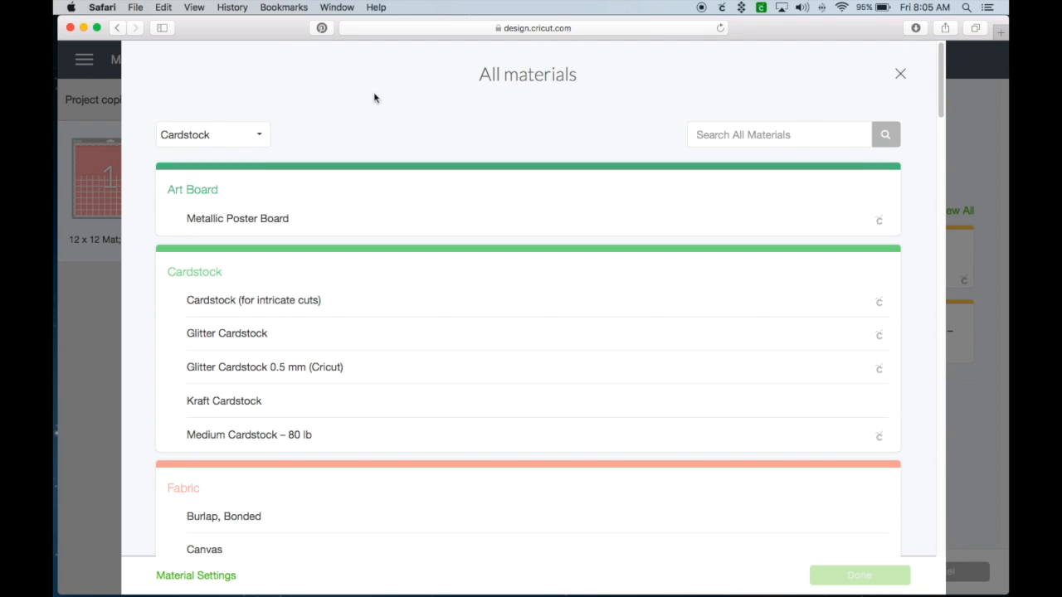
mouse_move(255, 334)
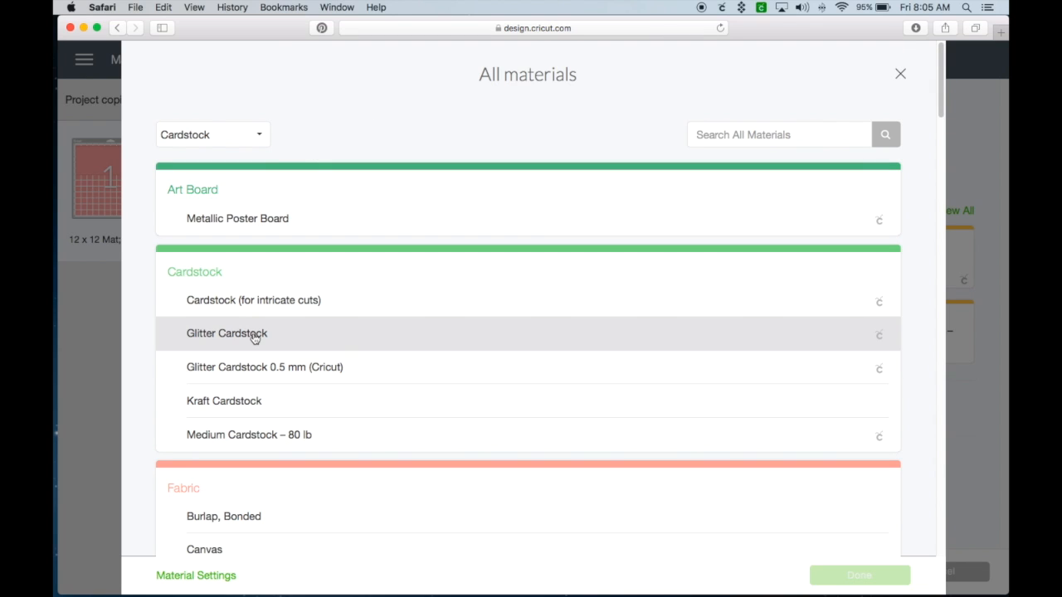
click(226, 333)
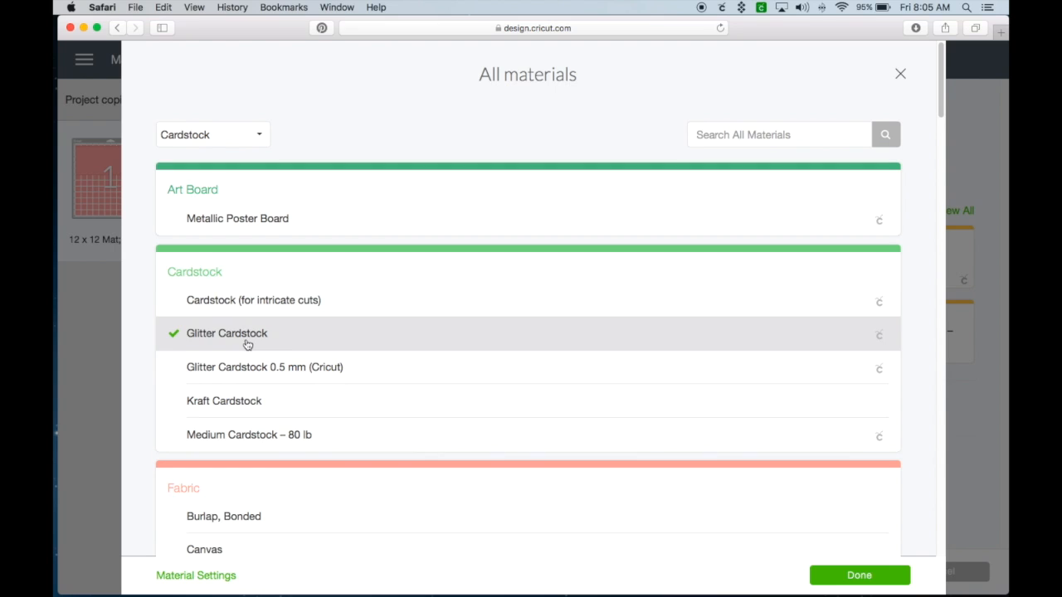
click(859, 575)
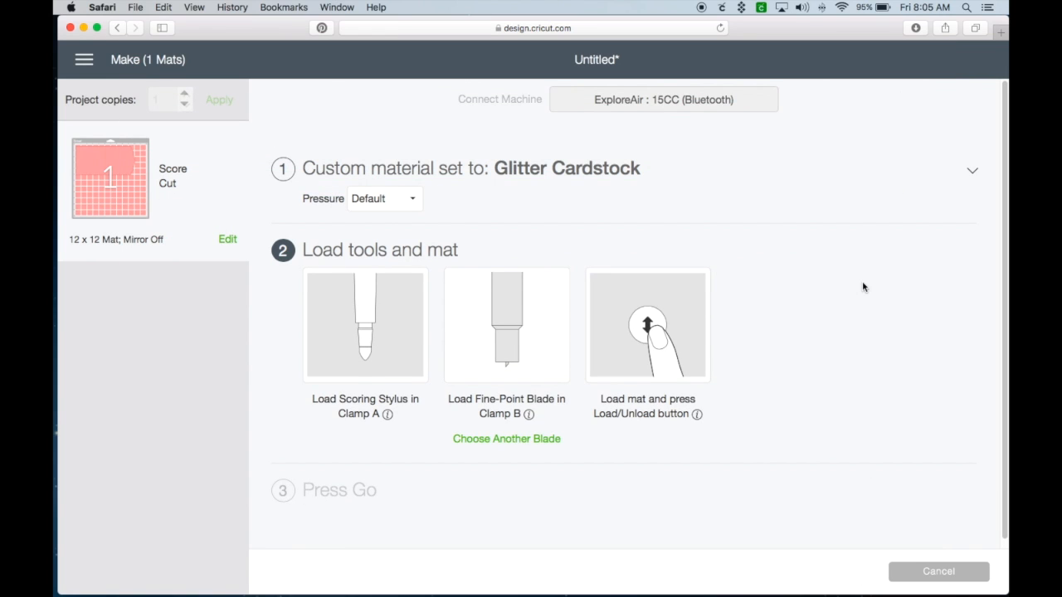
mouse_move(859, 354)
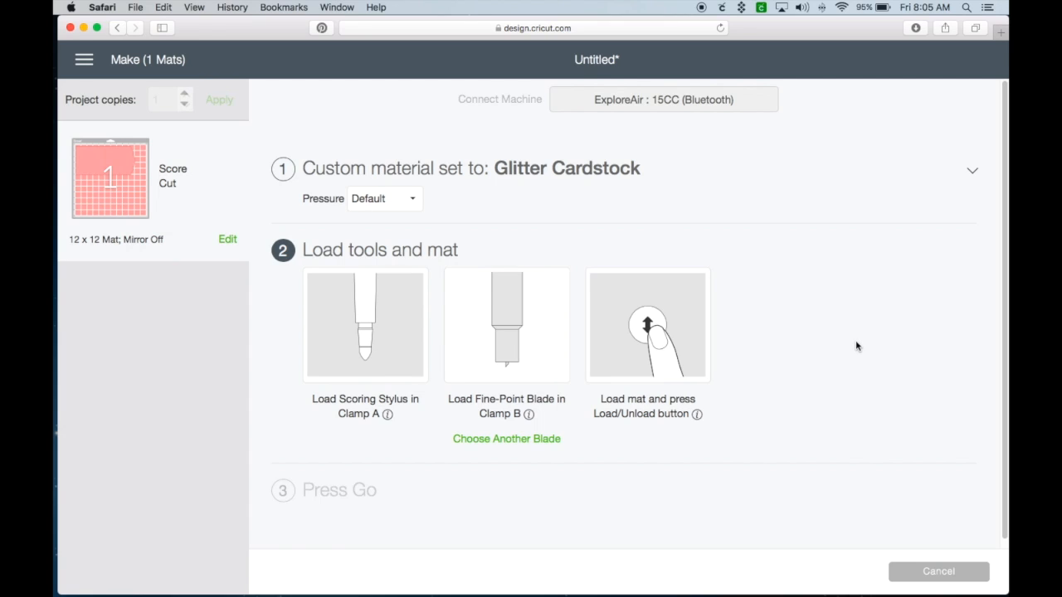
mouse_move(863, 348)
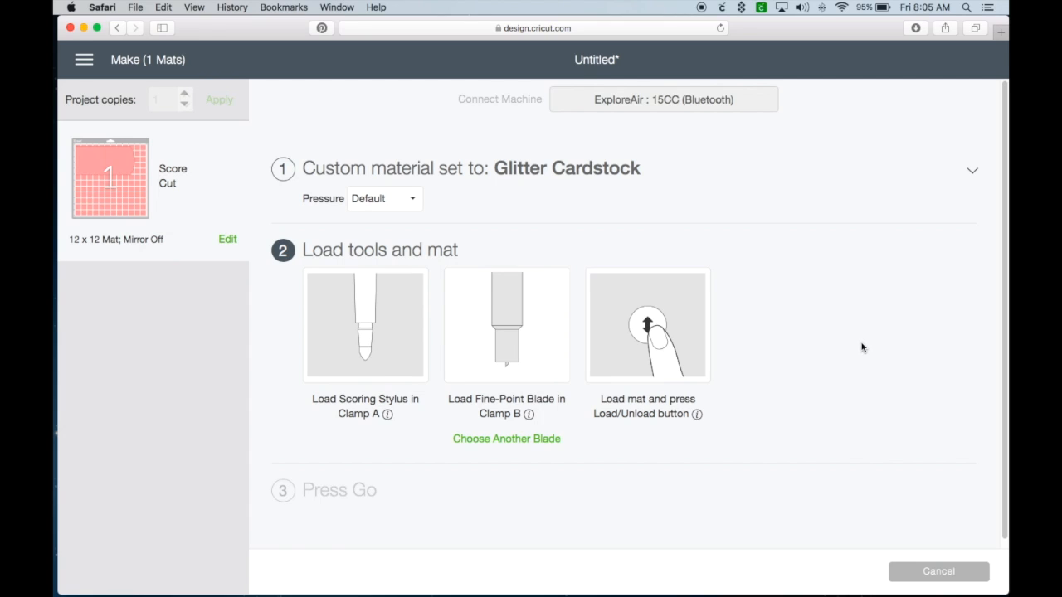
mouse_move(597, 465)
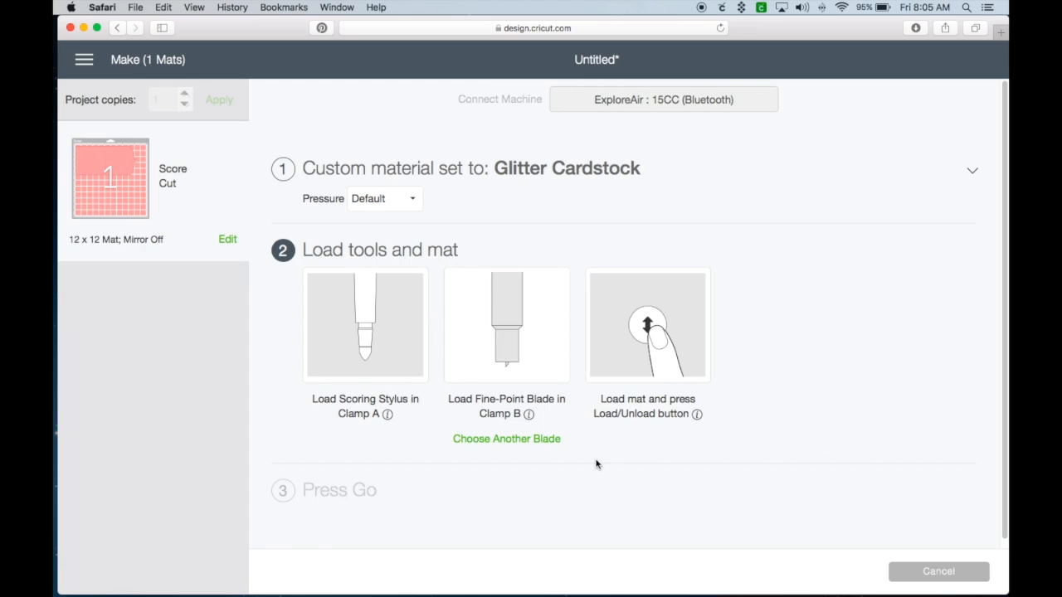
mouse_move(583, 448)
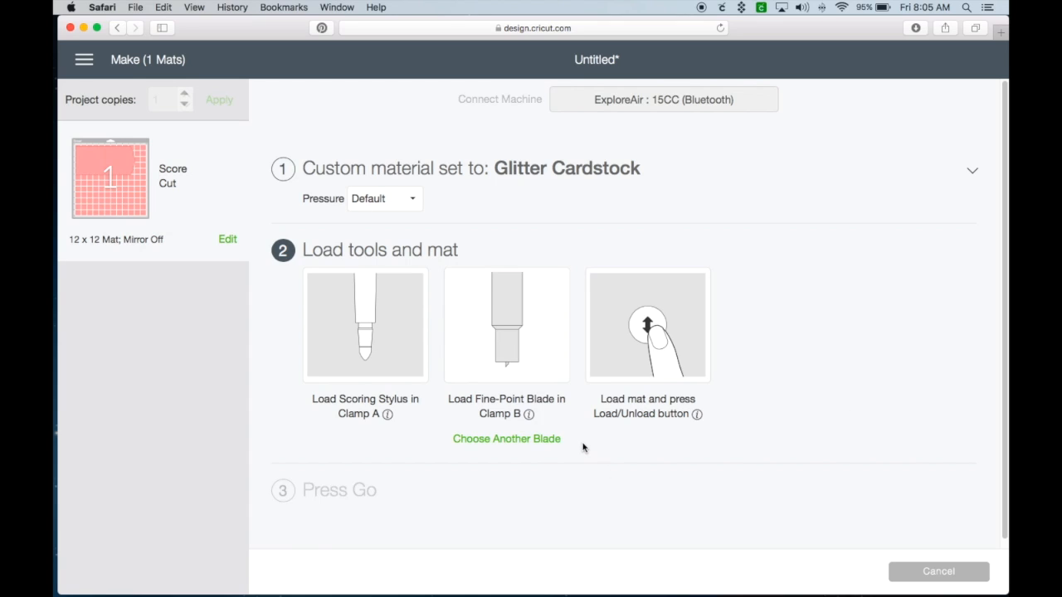
click(506, 439)
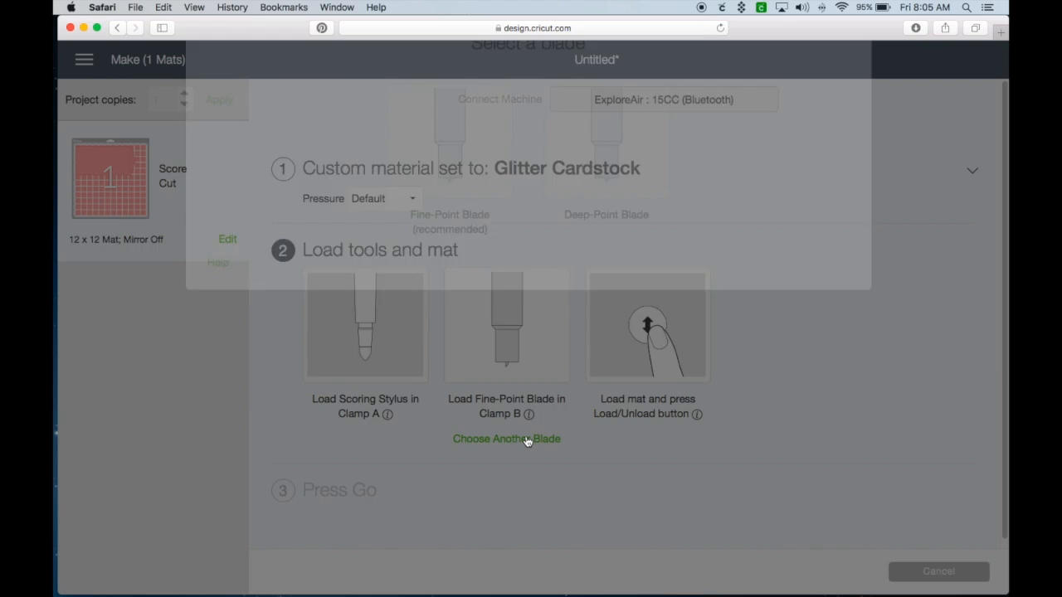
click(506, 438)
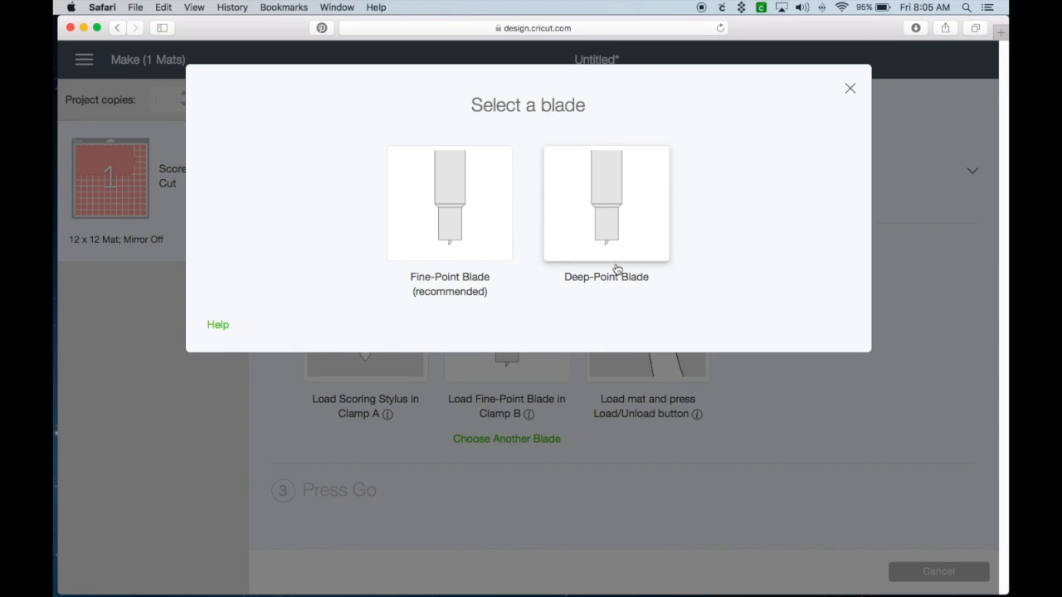
mouse_move(852, 88)
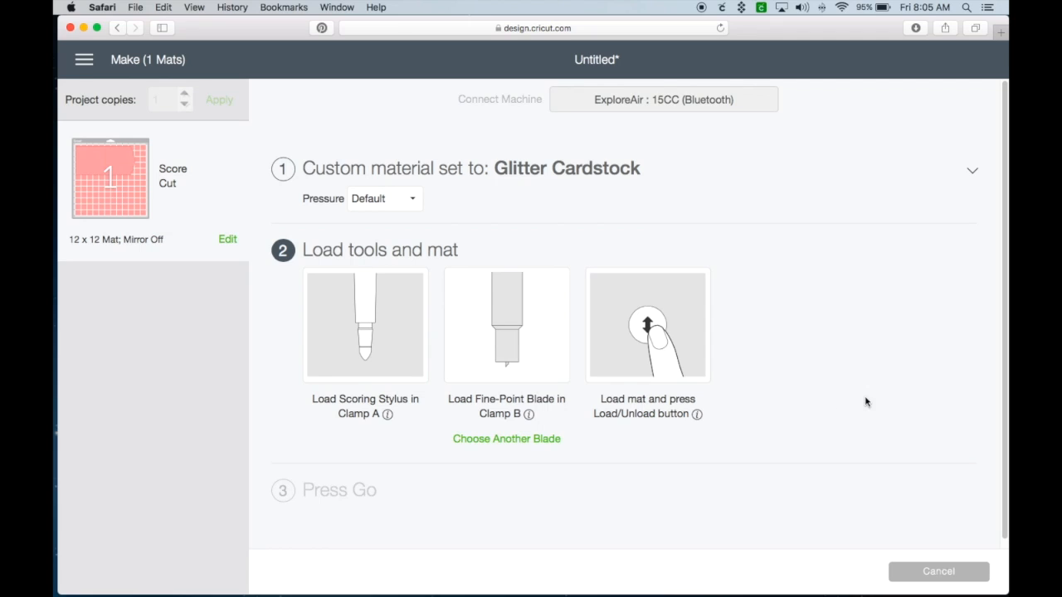
mouse_move(335, 220)
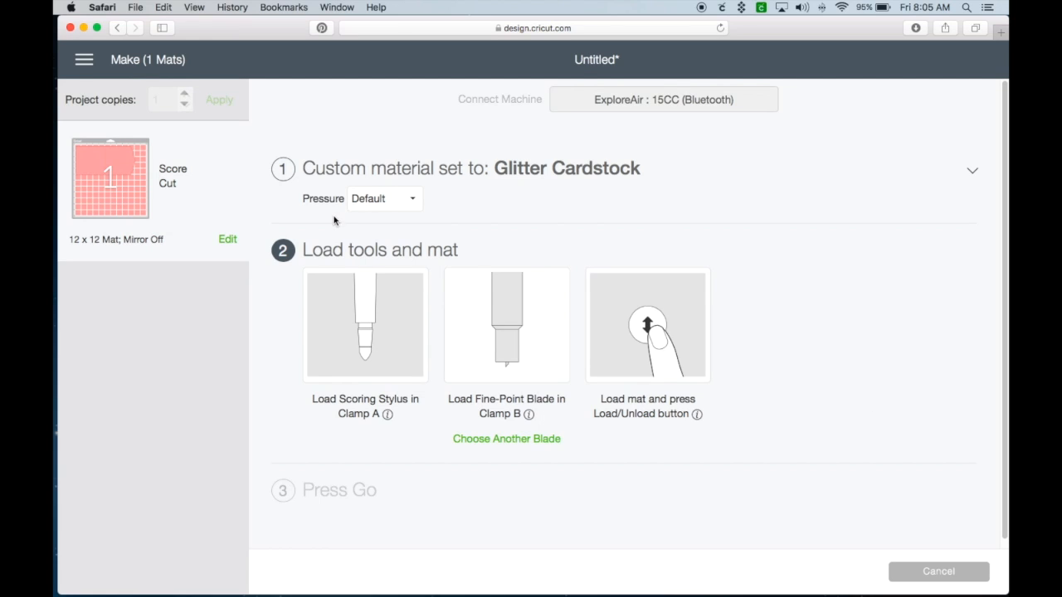
mouse_move(454, 209)
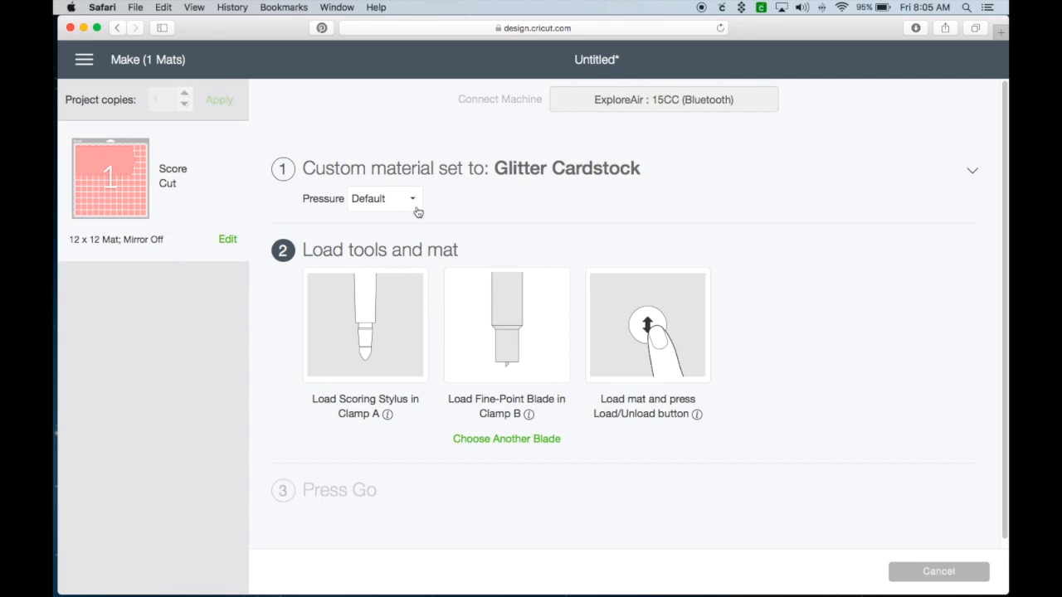
- Change the Glitter Cardstock cutting pressure from Default to More
click(383, 199)
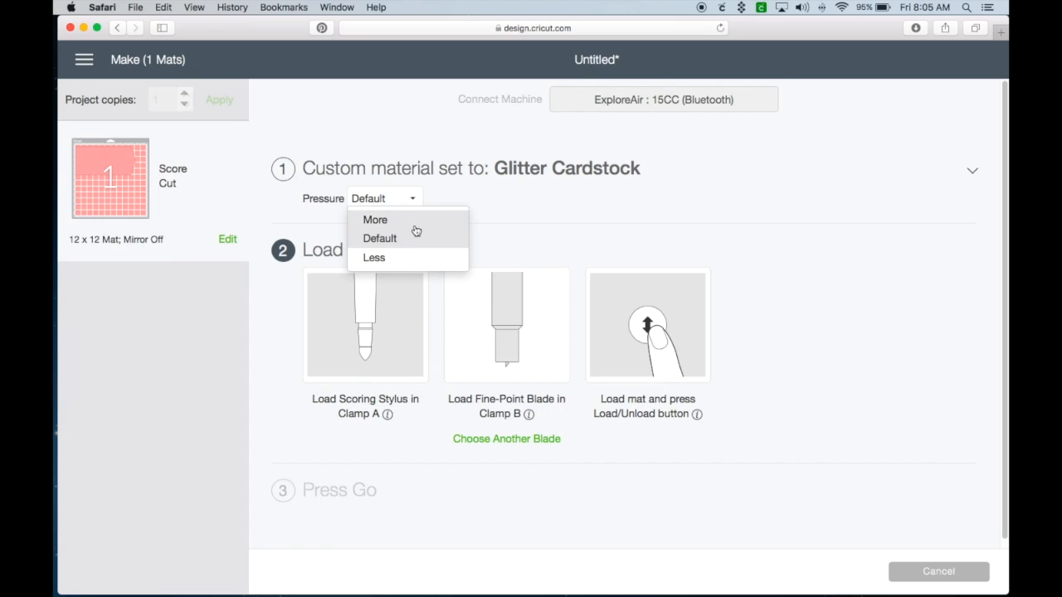
click(376, 219)
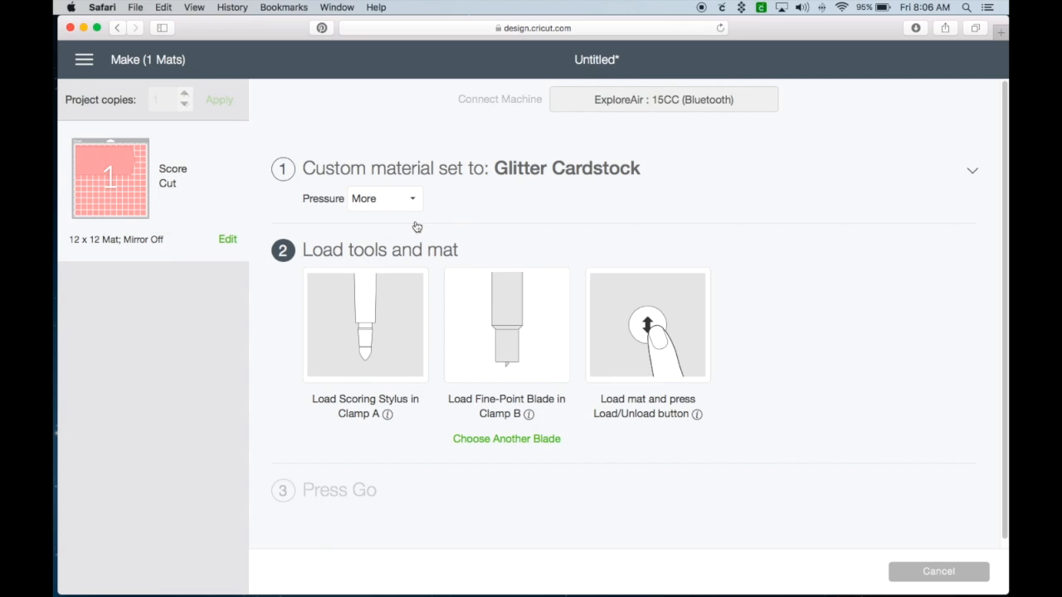
click(384, 199)
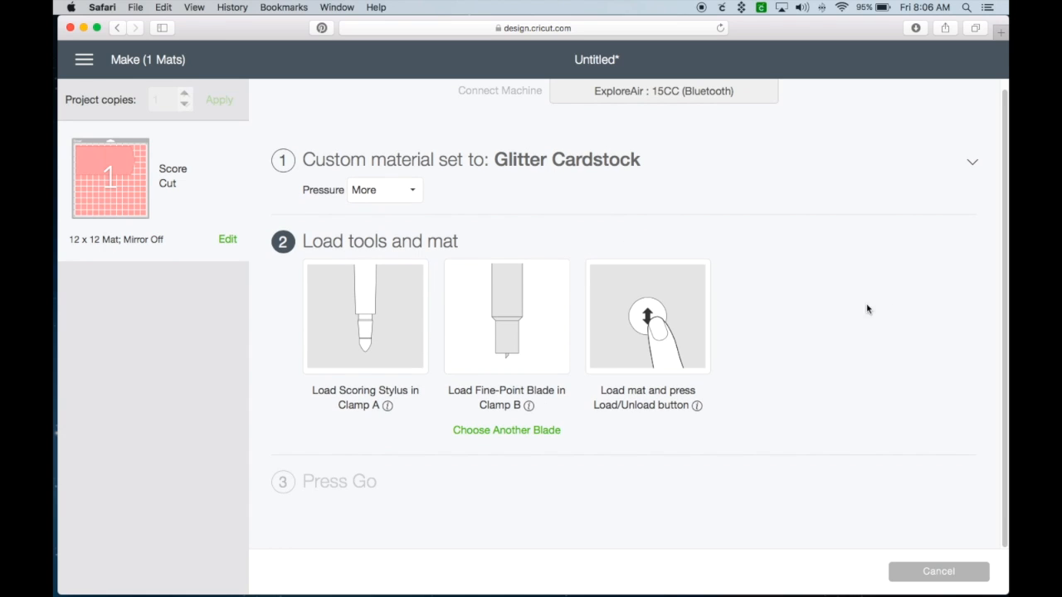
mouse_move(848, 294)
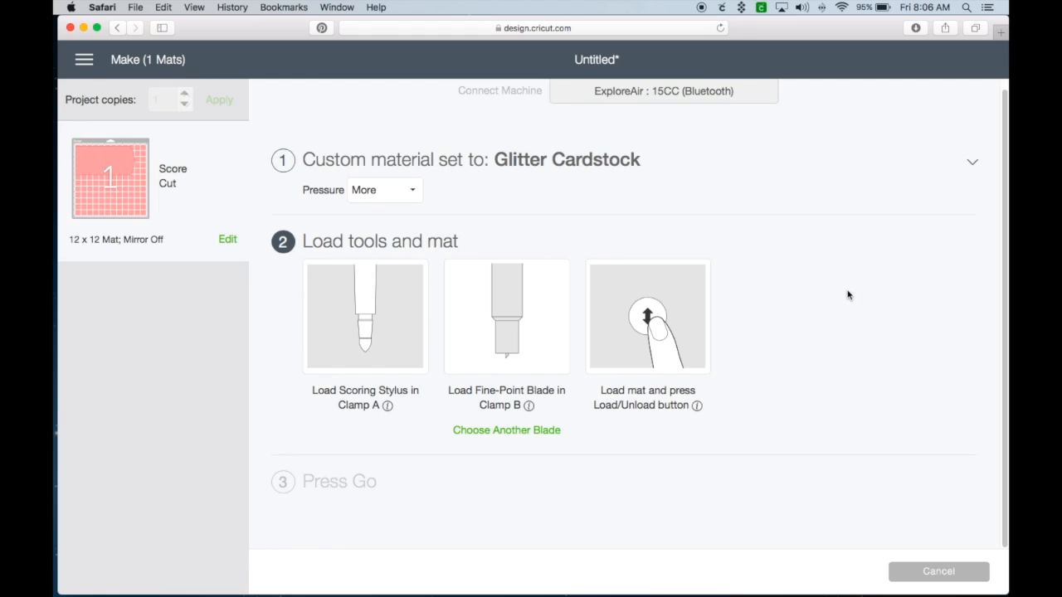
mouse_move(818, 314)
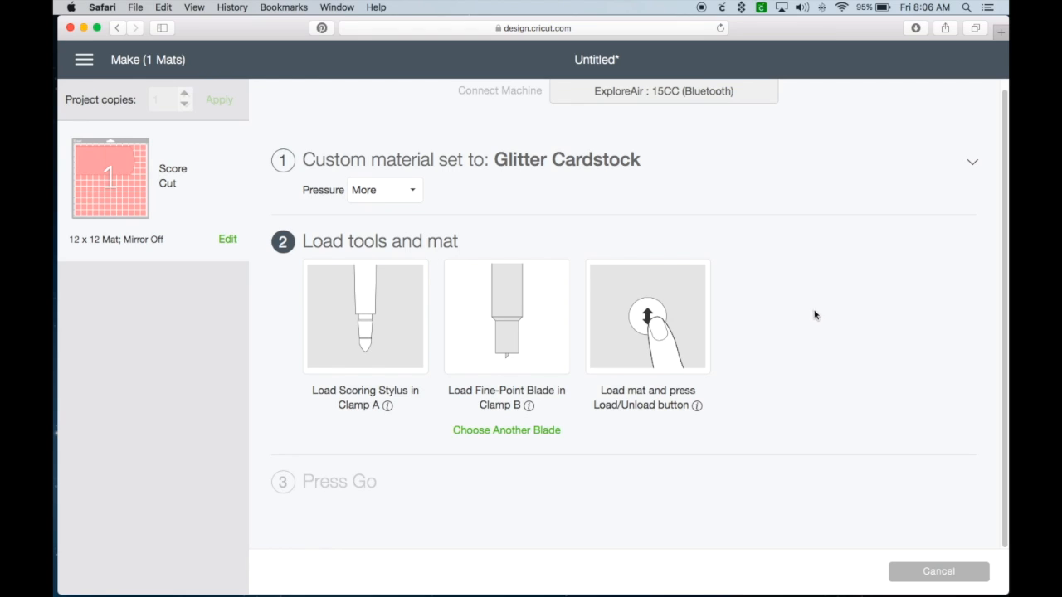
mouse_move(625, 528)
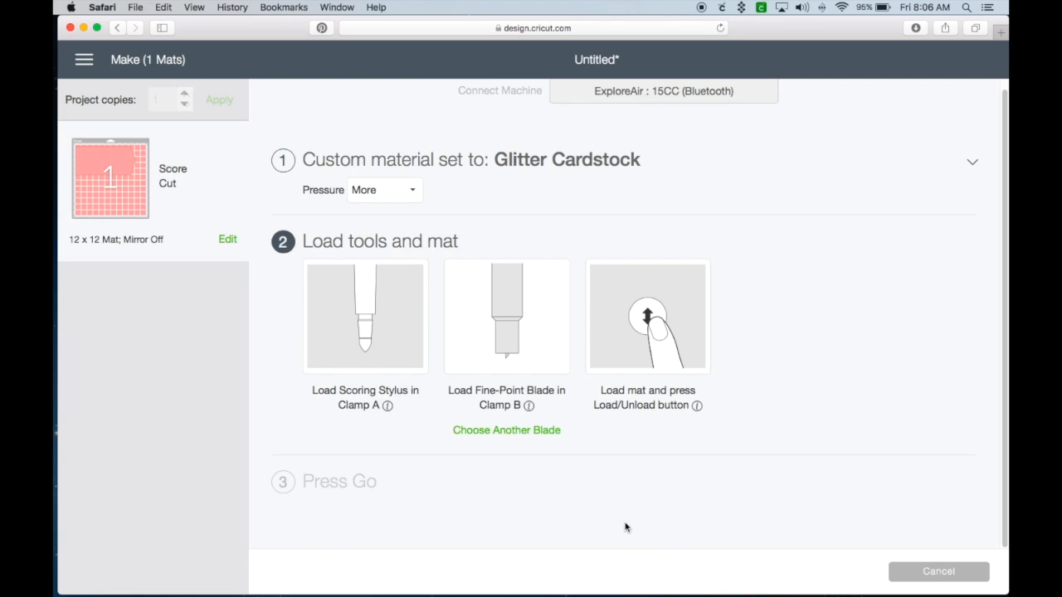
mouse_move(860, 491)
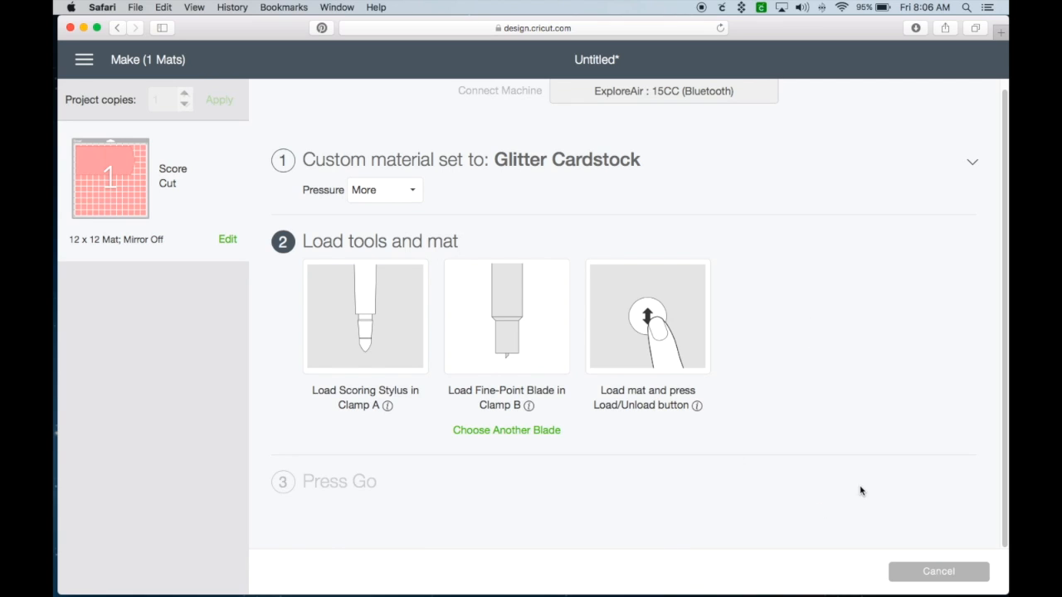
mouse_move(863, 434)
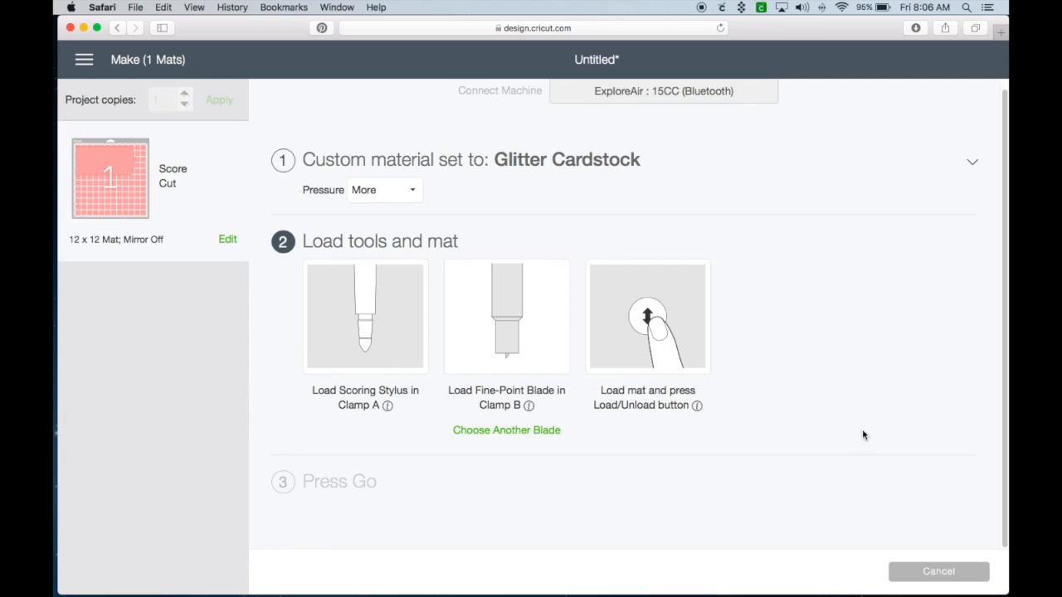
mouse_move(719, 471)
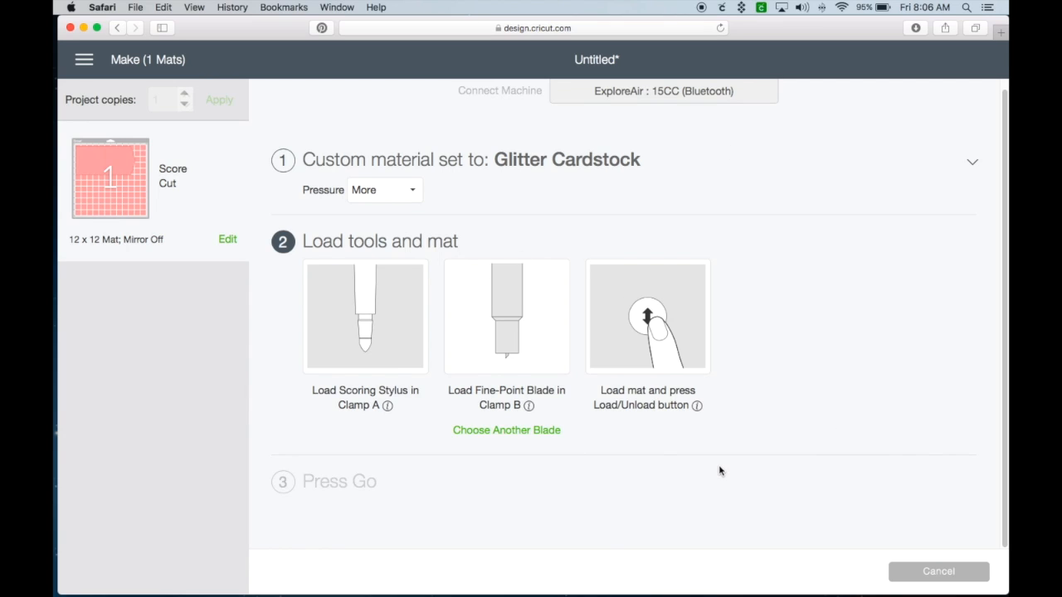
mouse_move(341, 504)
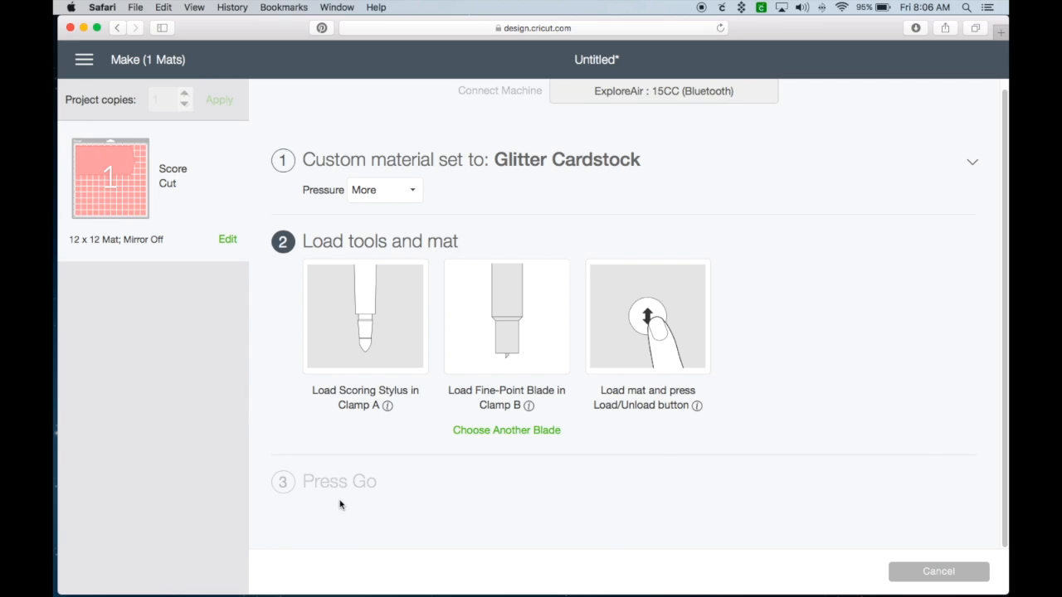
mouse_move(979, 405)
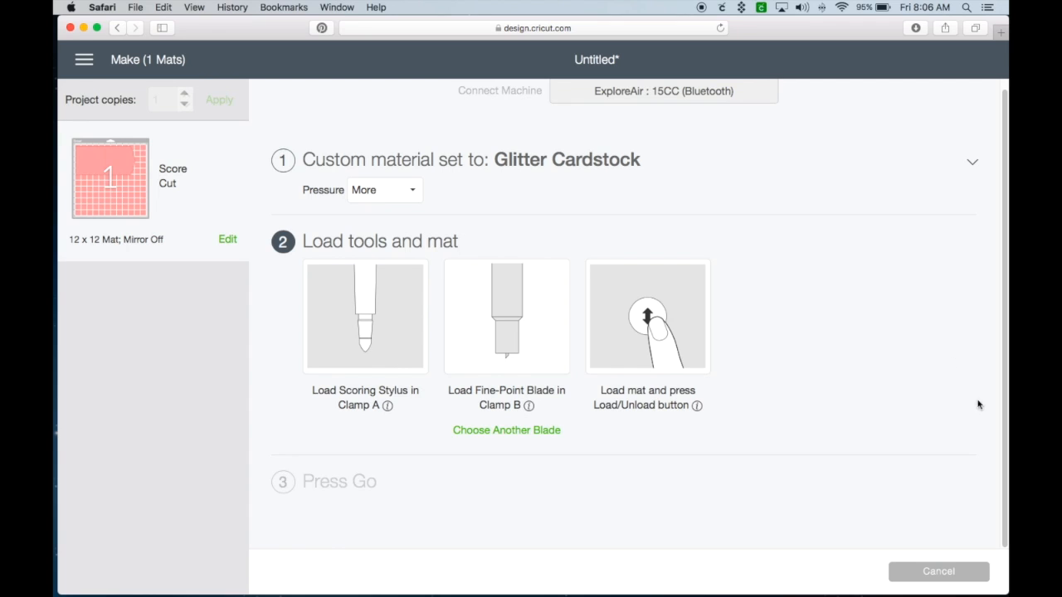
mouse_move(887, 340)
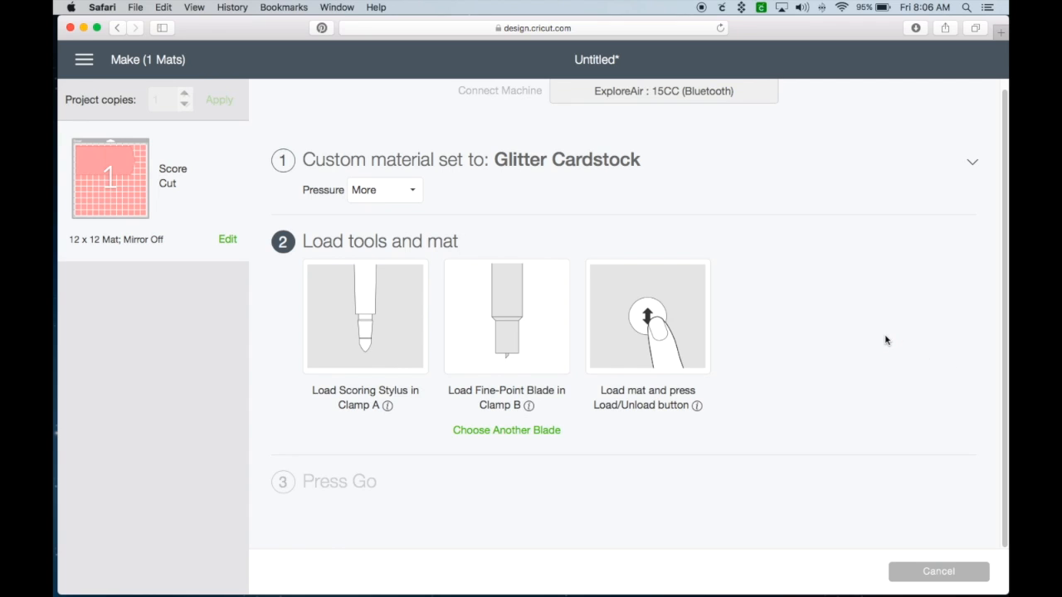
mouse_move(890, 278)
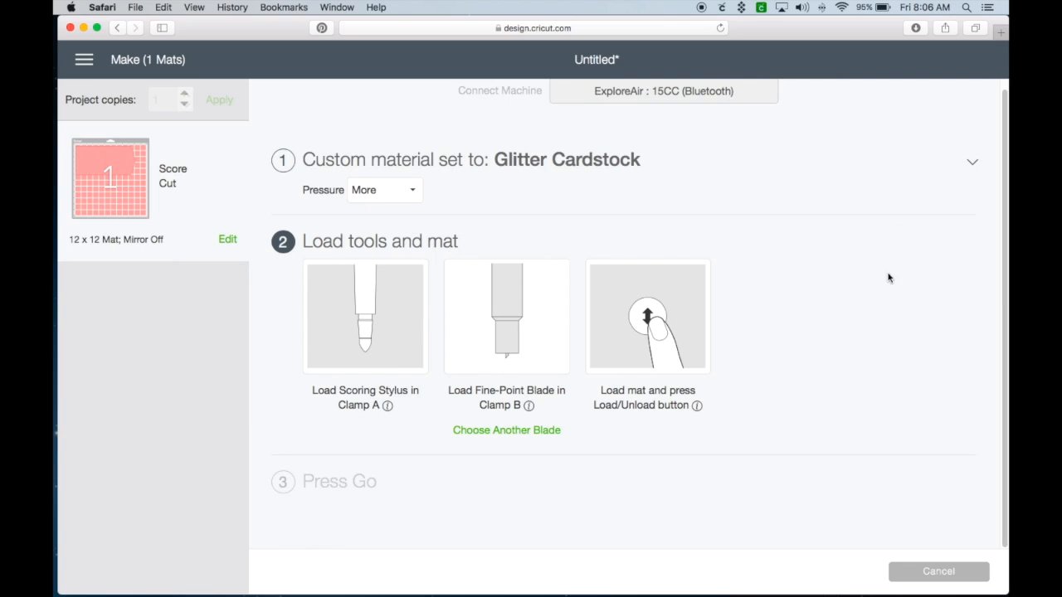